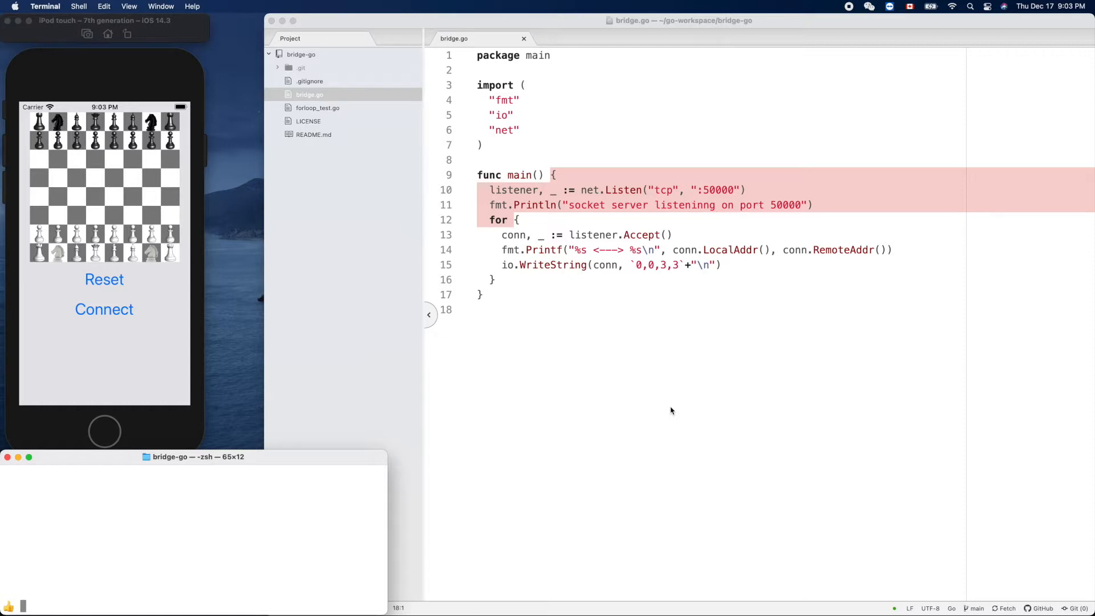
mouse_move(596, 386)
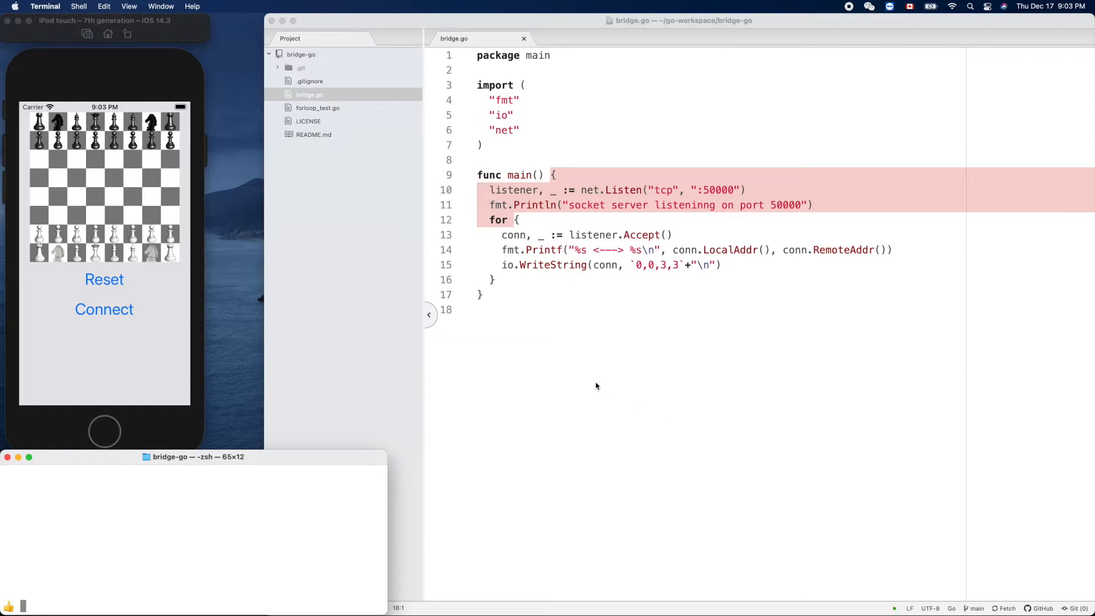
mouse_move(575, 329)
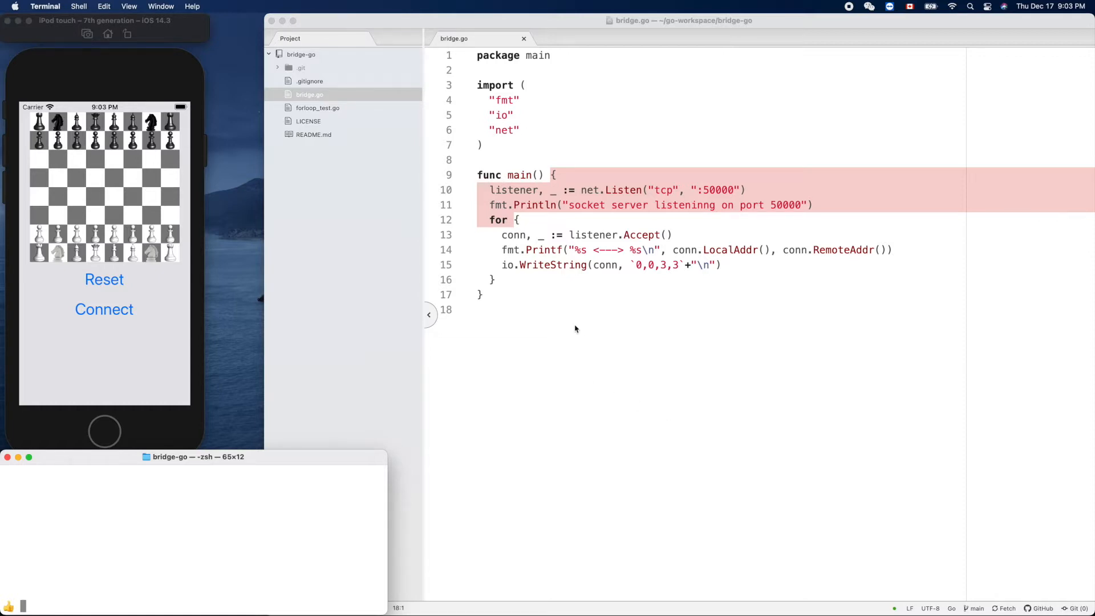
mouse_move(556, 320)
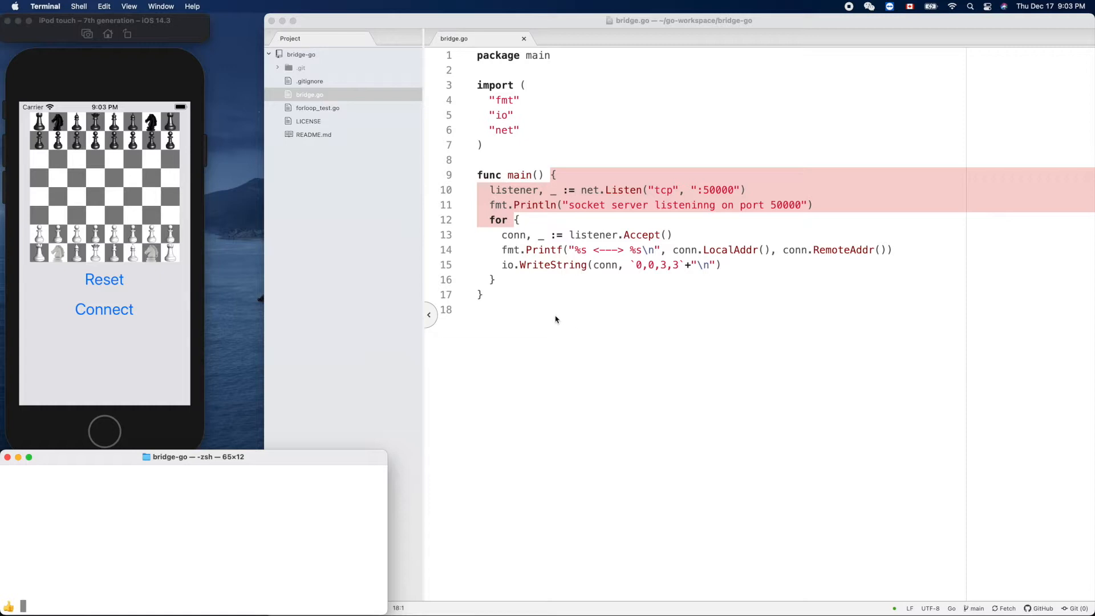
mouse_move(566, 320)
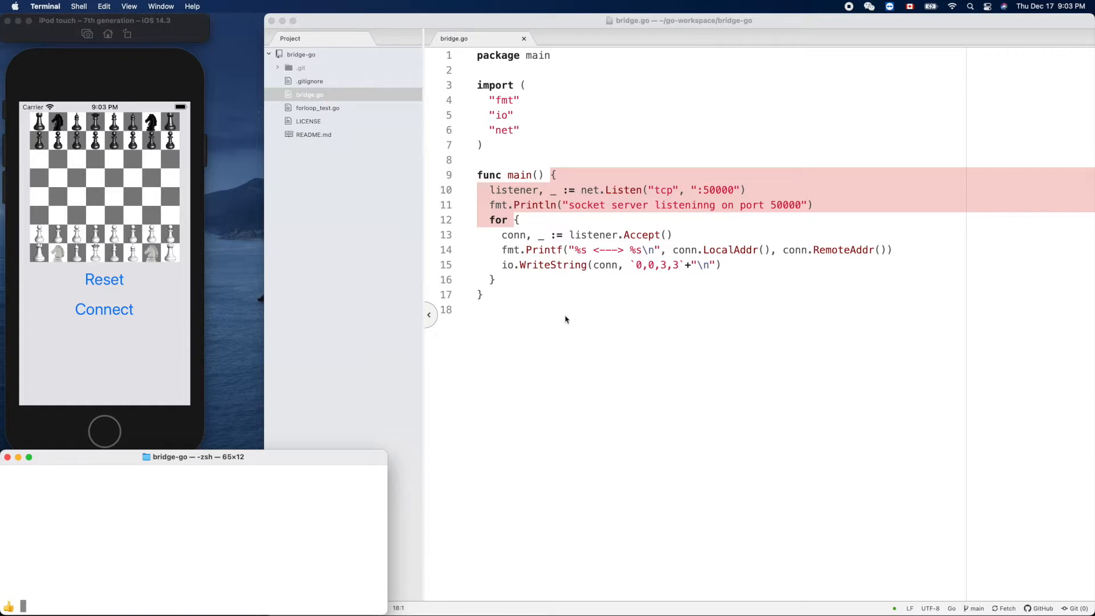
mouse_move(645, 274)
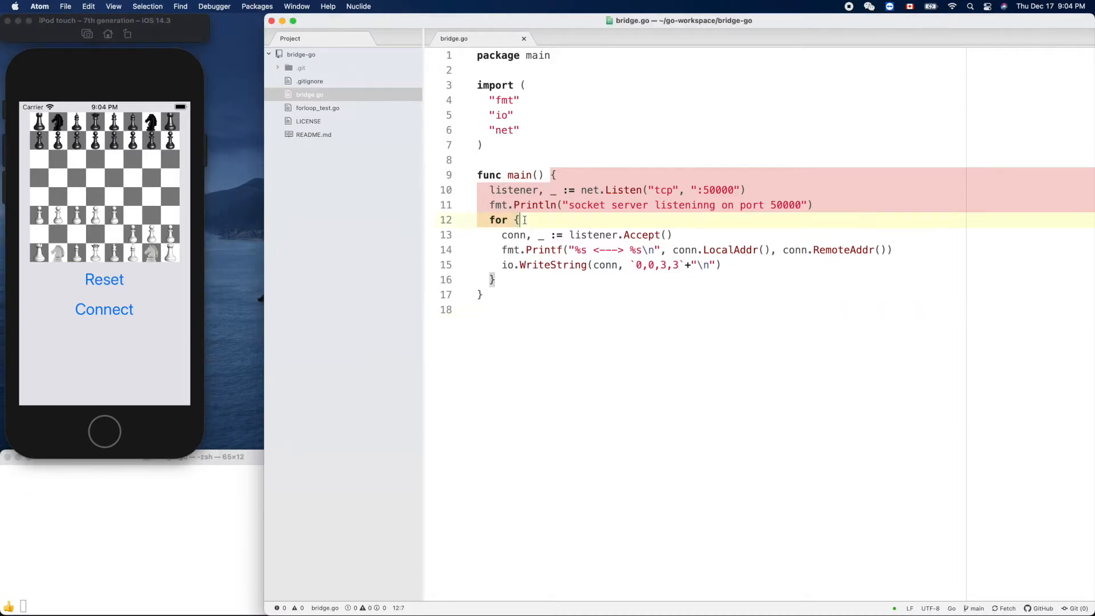
- Wrap io.WriteString in a 'for col := 0; col < 5; col++' loop sending '0,1,3,3'
double_click(498, 219)
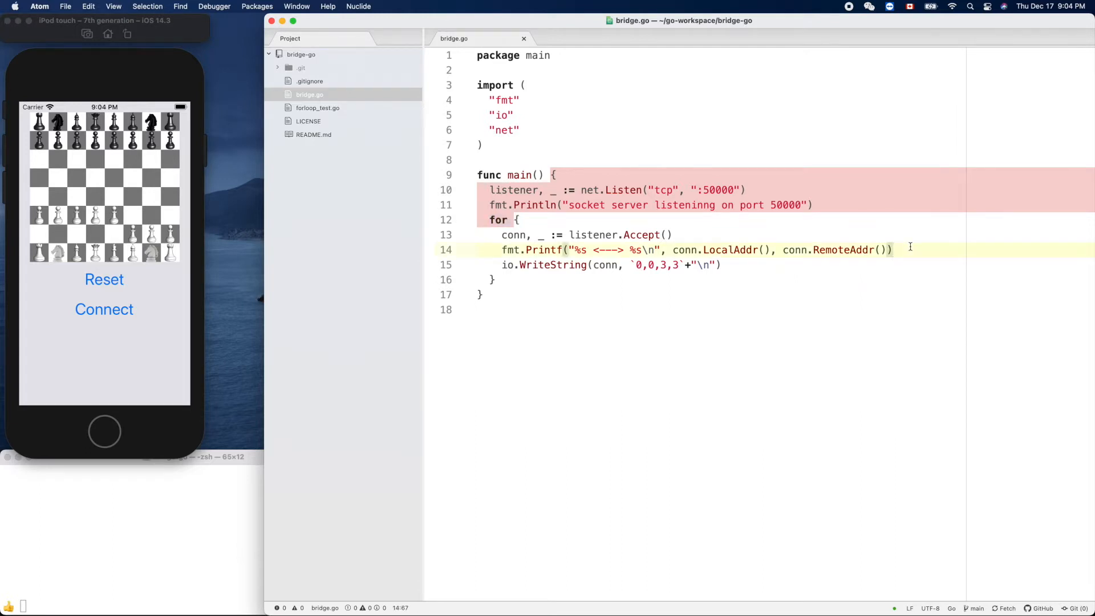
text(for)
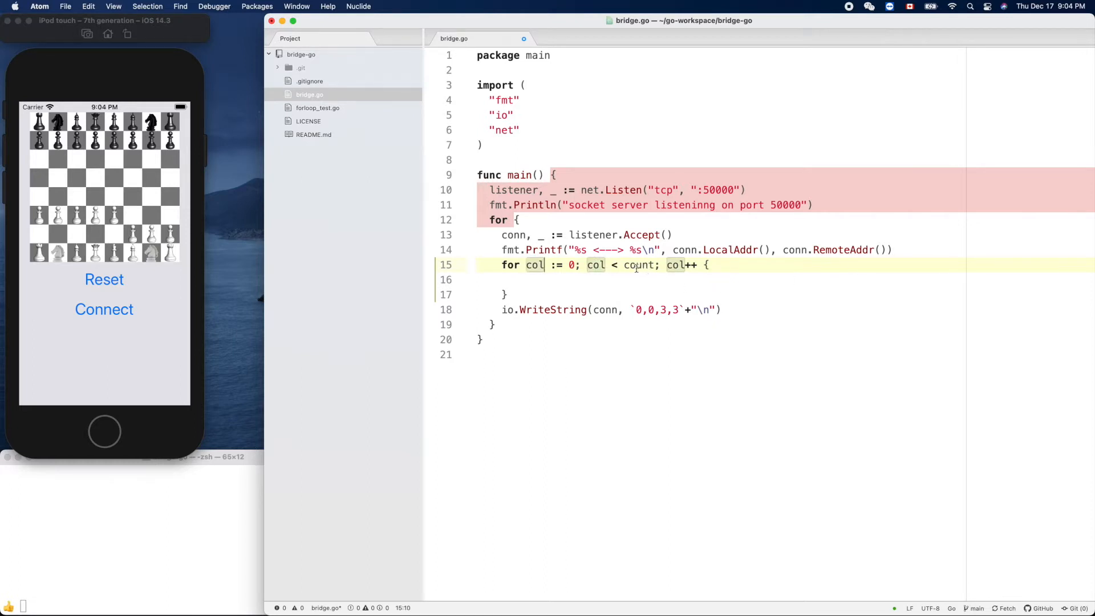
text(5)
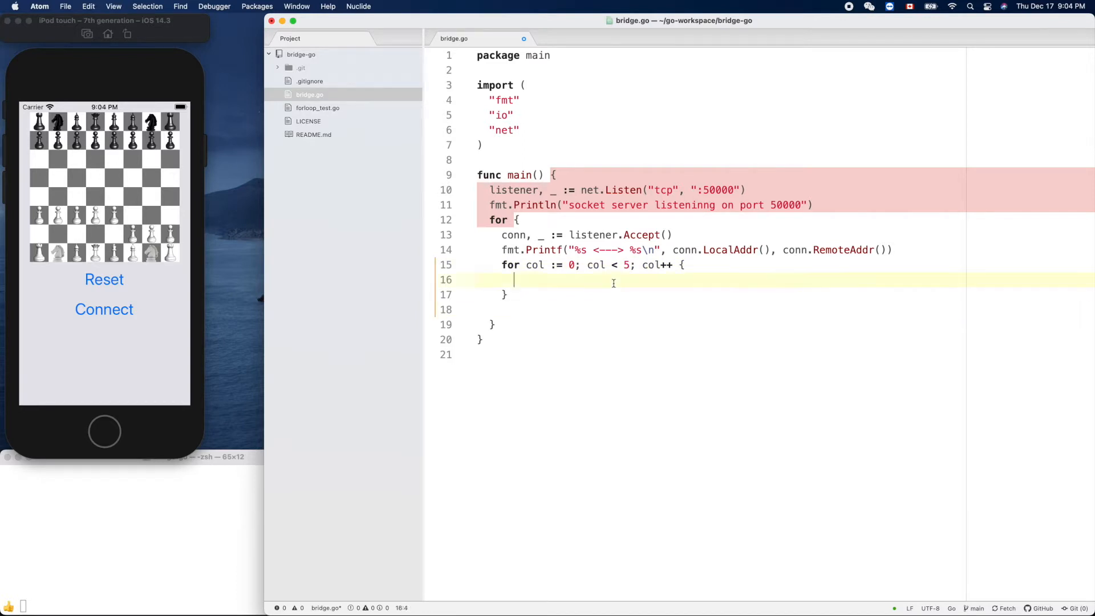
text(io.WriteString(conn, `0,0,3,3`+"\n"))
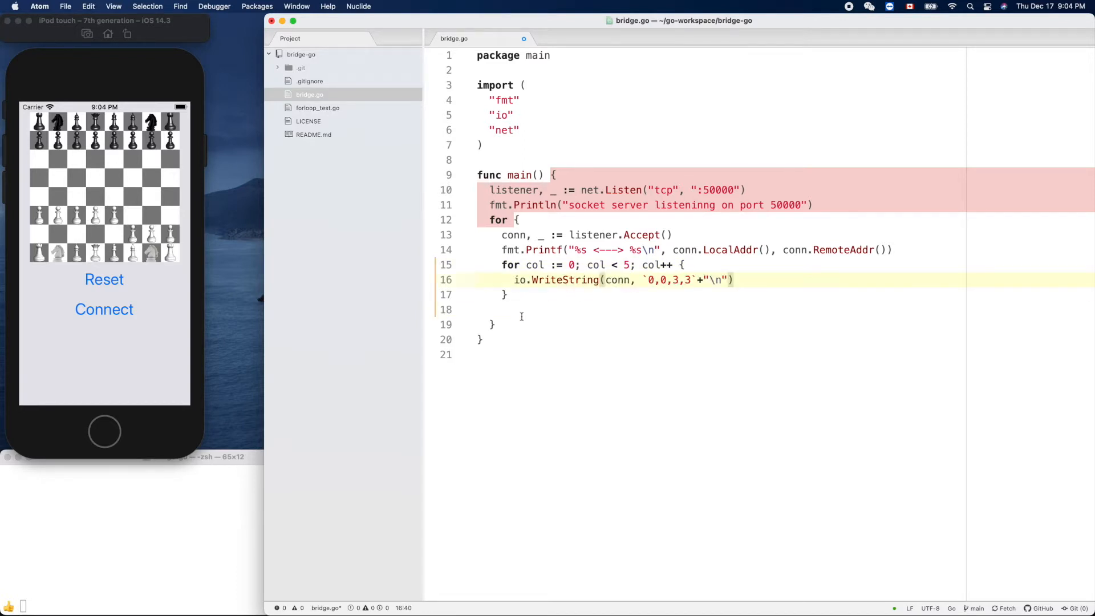
click(520, 309)
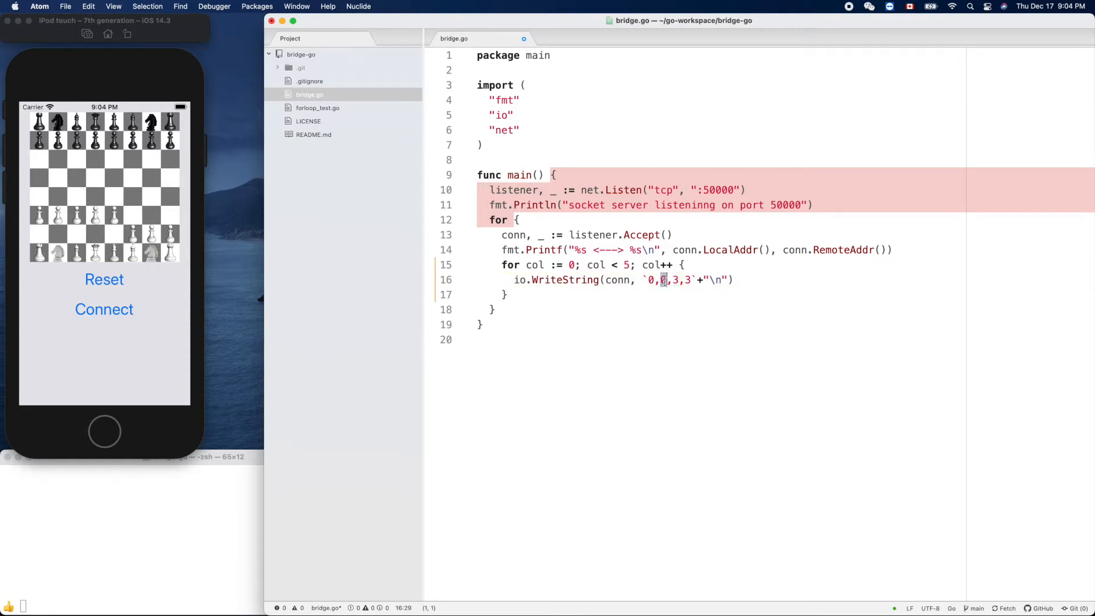
text(1)
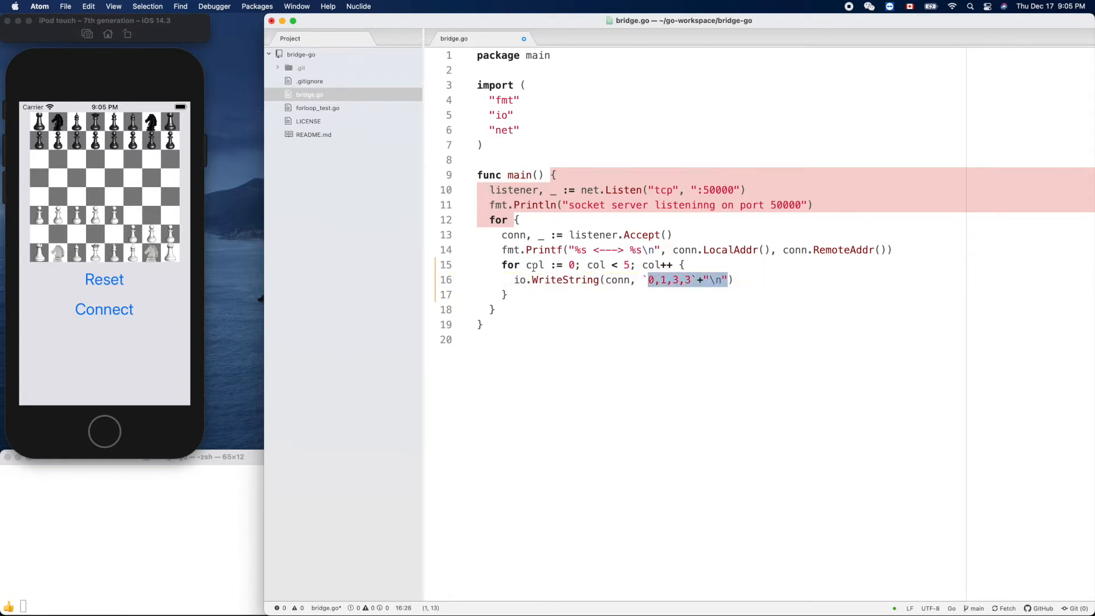
click(688, 264)
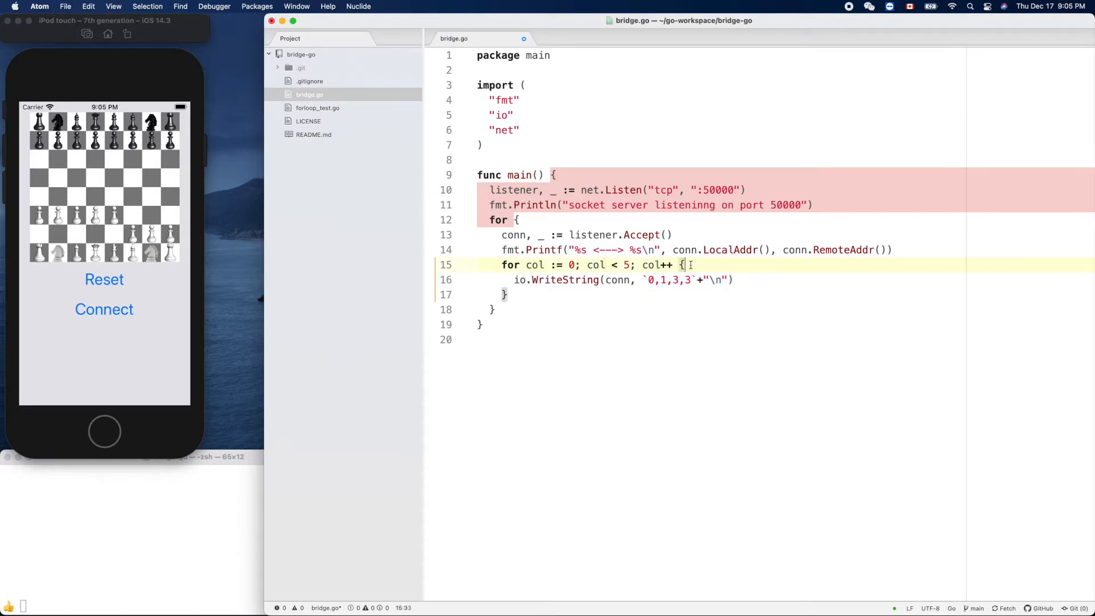
- Insert fmt.Sprintf("%d,1,%d,3\n", col, col) inside the loop above io.WriteString
text(fmt.S)
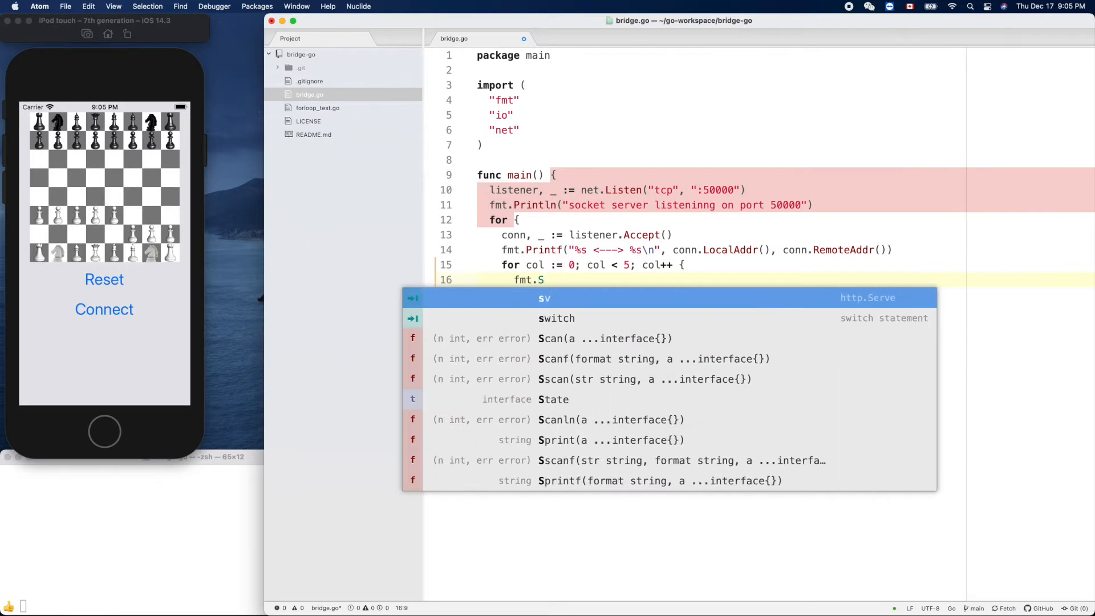
text(printf(")
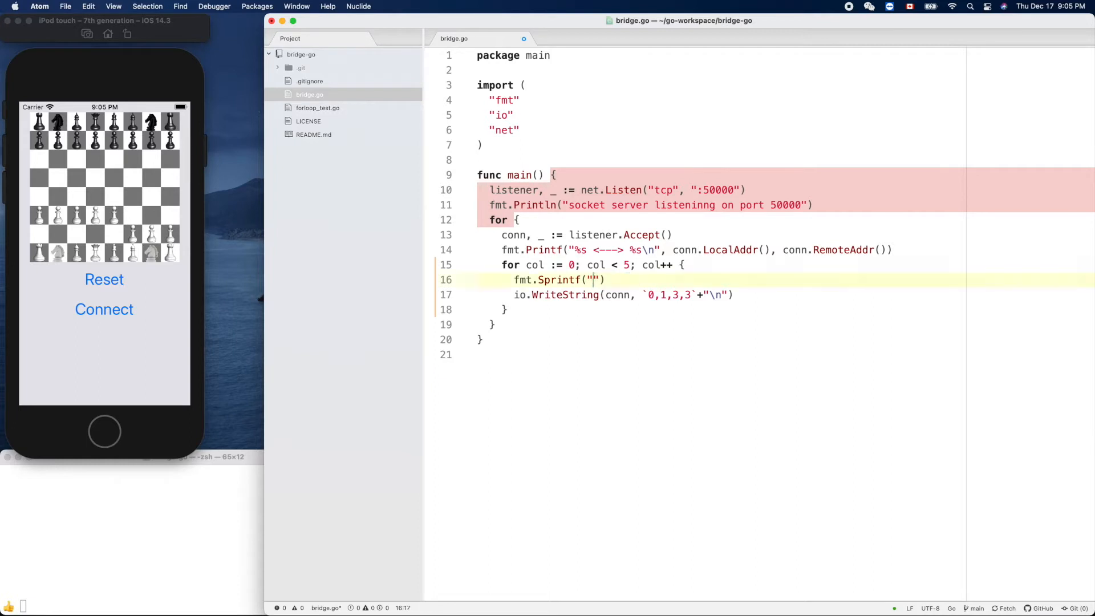
click(650, 294)
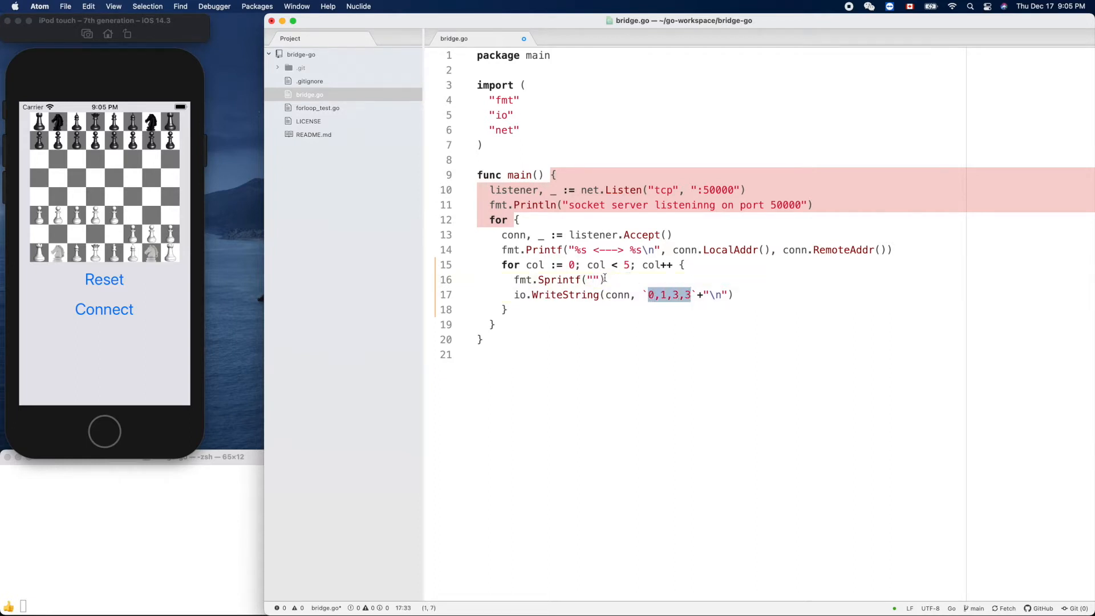
text(0,1,3,3\n)
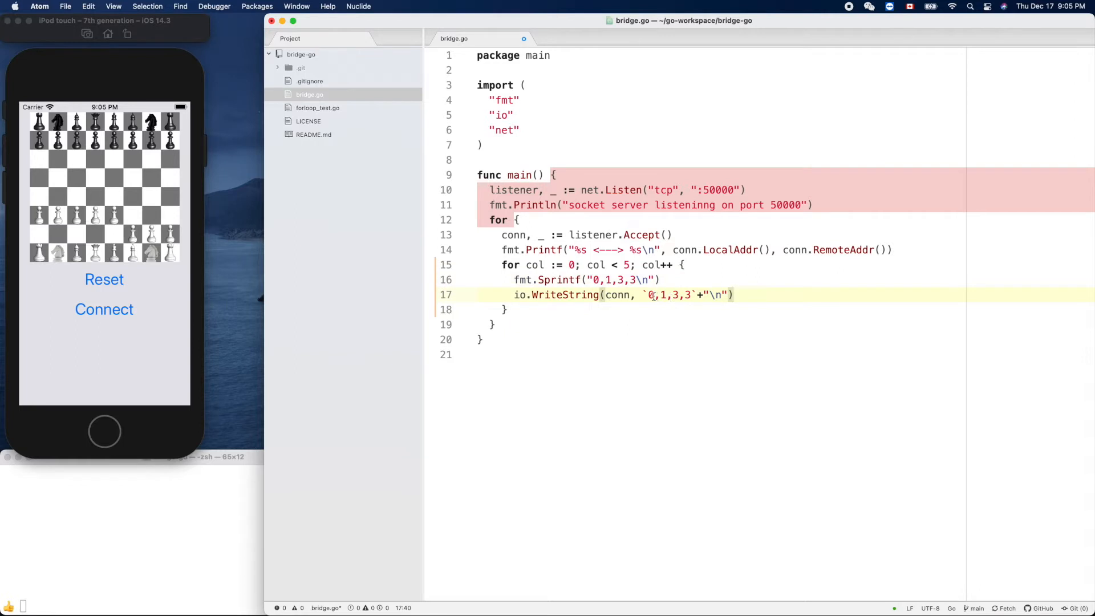
click(627, 279)
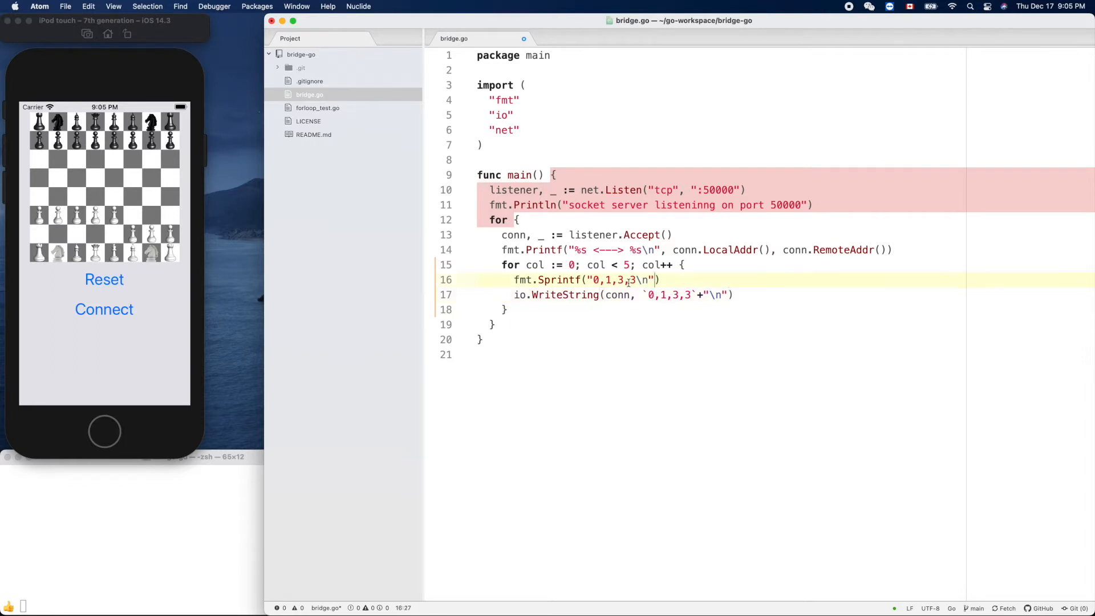
key(Backspace)
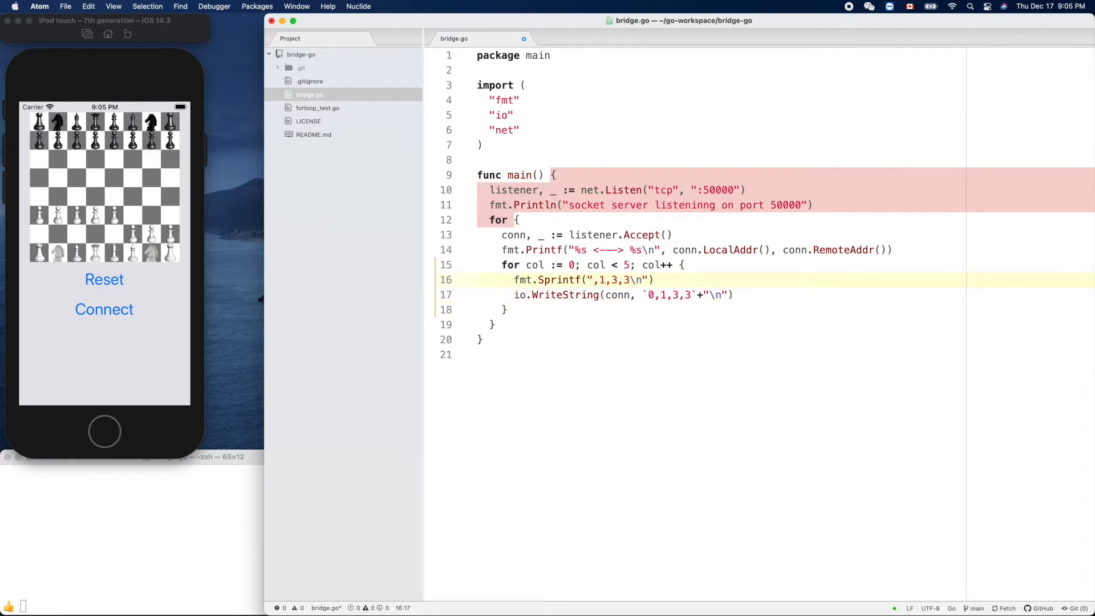
text(d)
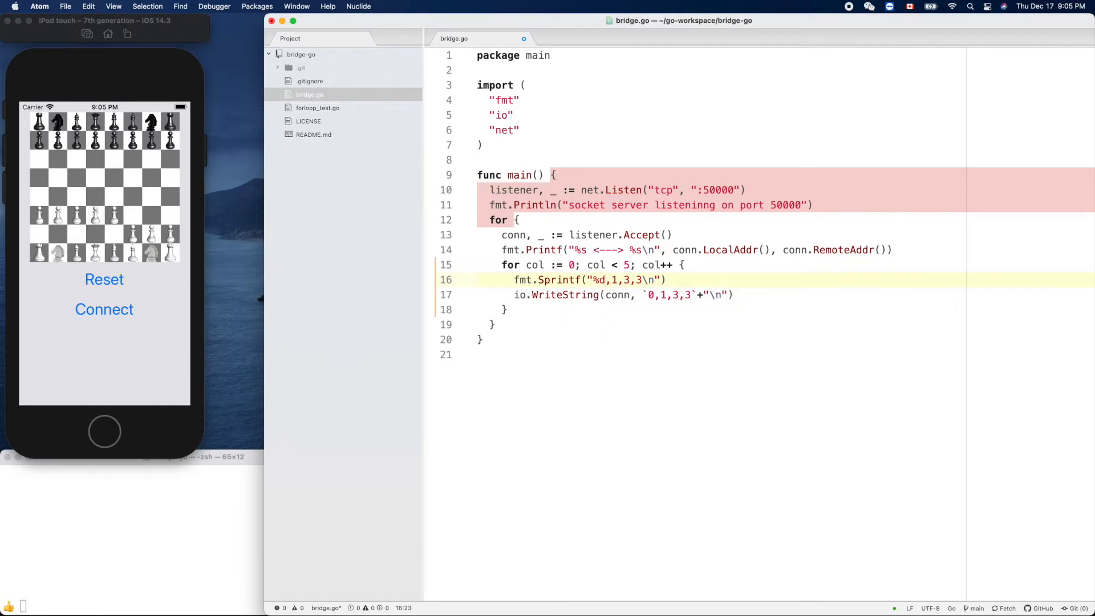
text(%d)
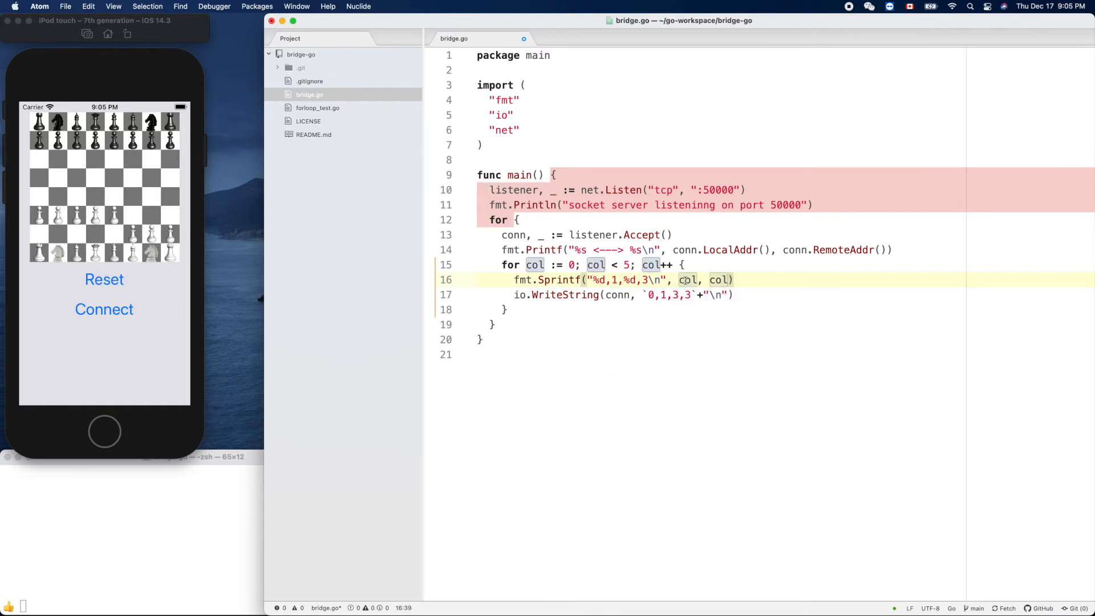
- Assign the Sprintf result to move and write move to conn
click(591, 280)
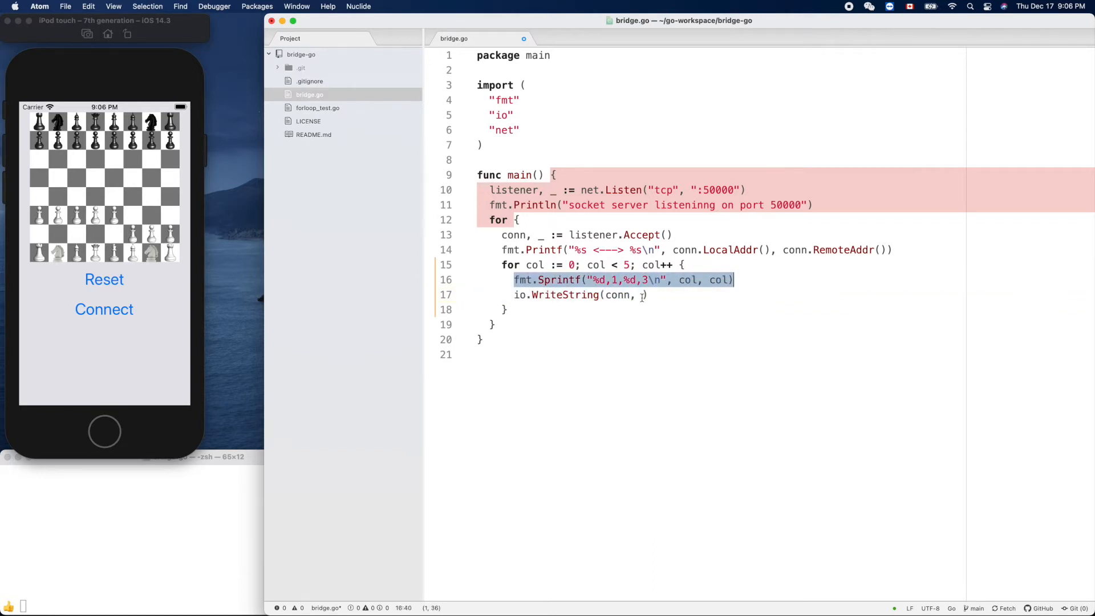
click(643, 295)
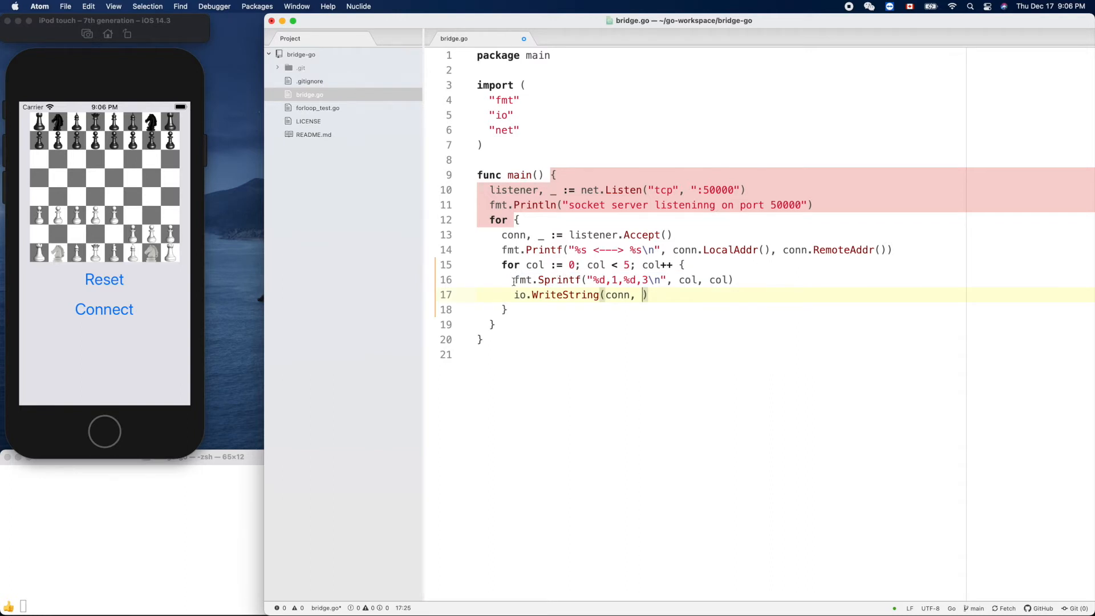
click(513, 279)
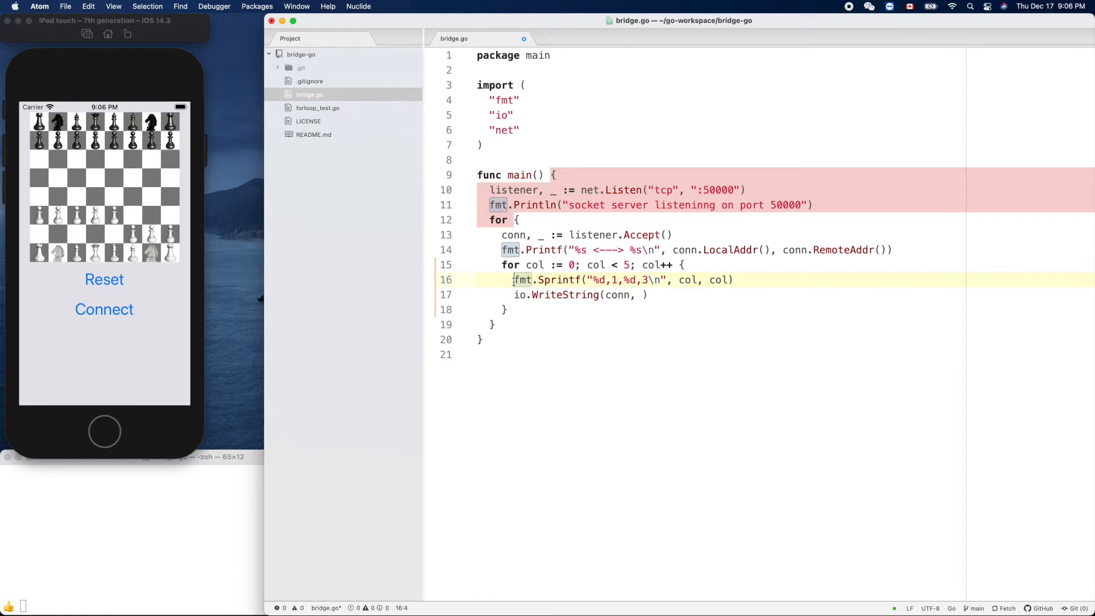
text(move :)
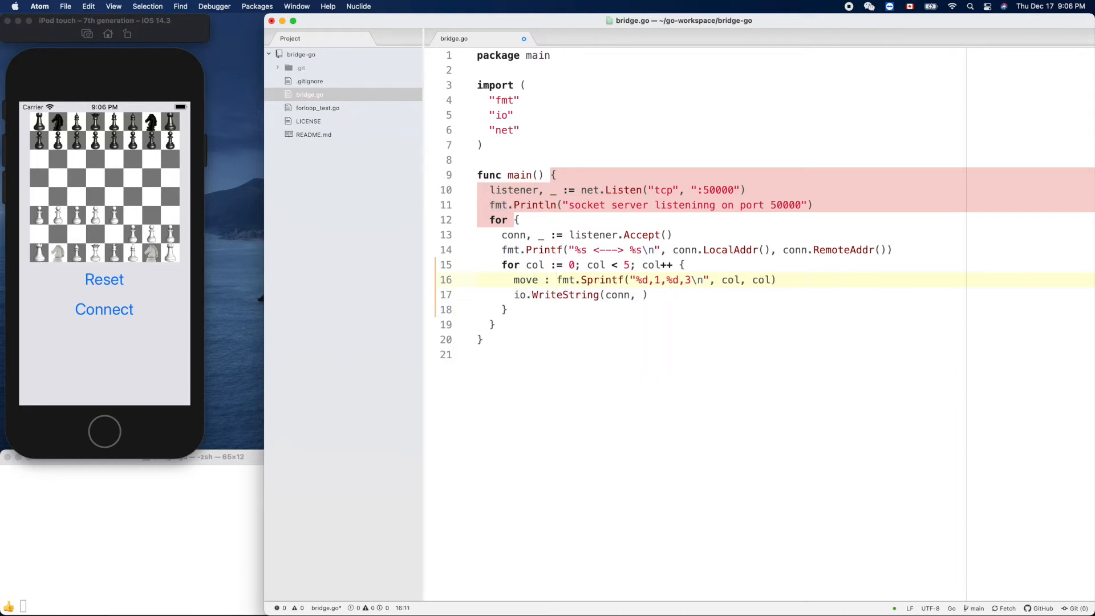
text(=)
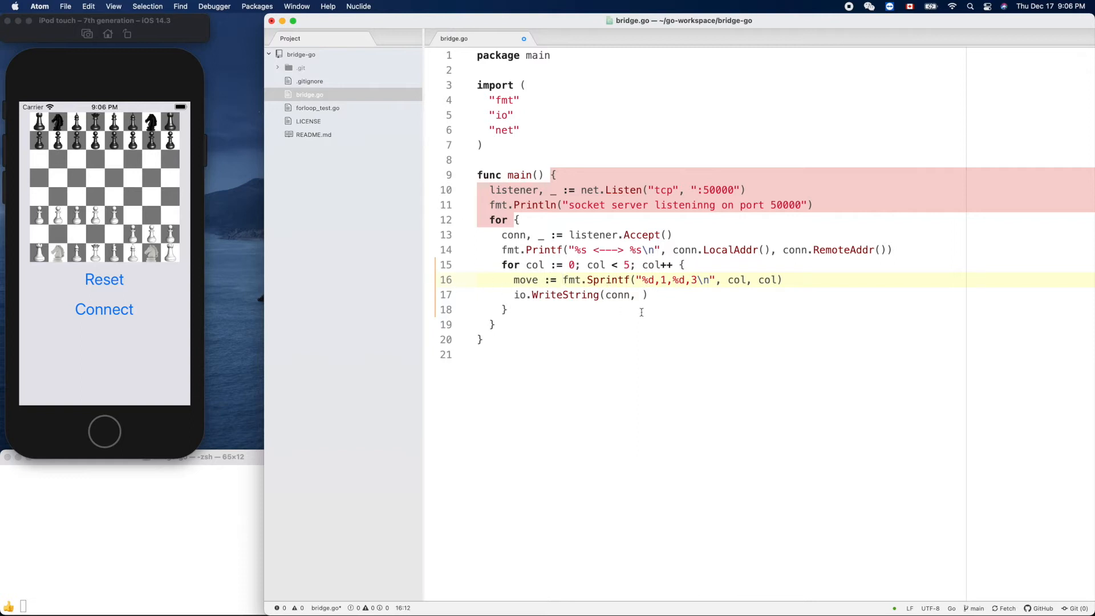
text(move)
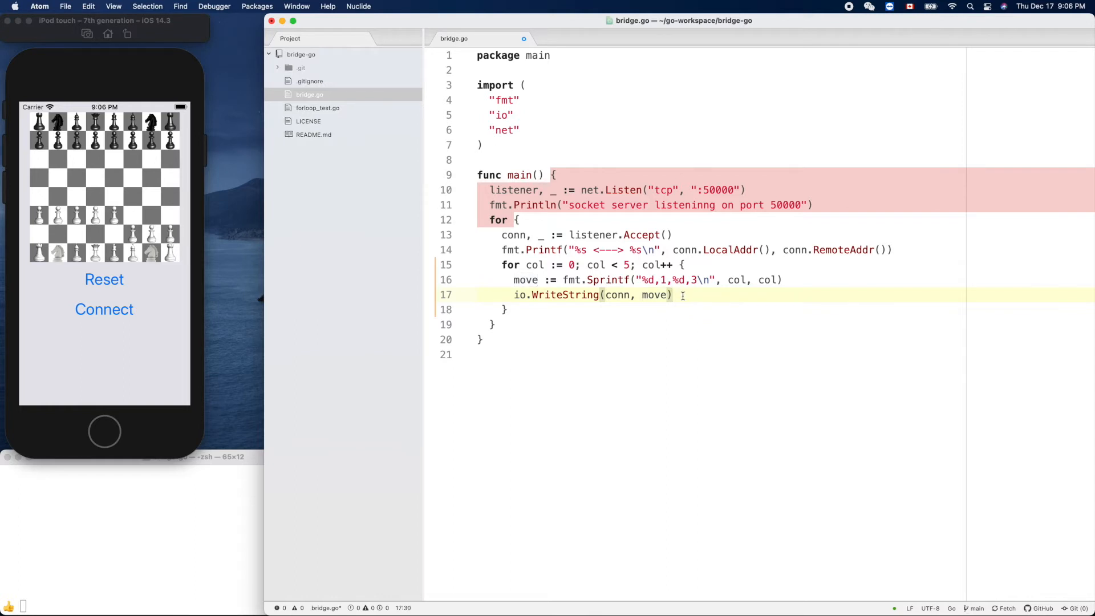
- Add time.Sleep(2 * time.Second) after the WriteString call in the loop
text(ti)
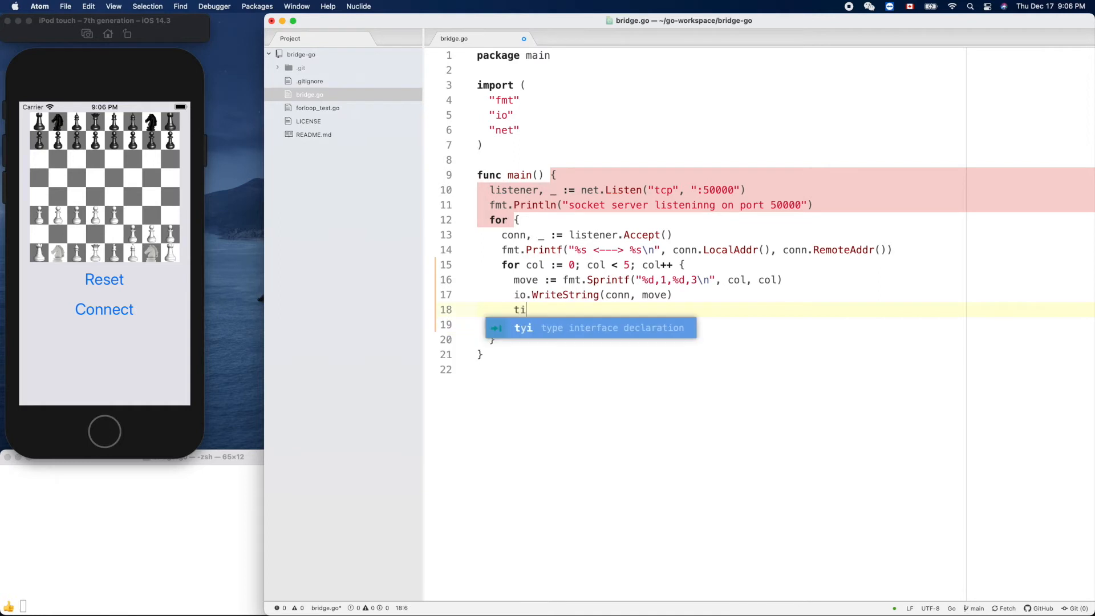
text(me.Sleep(2)
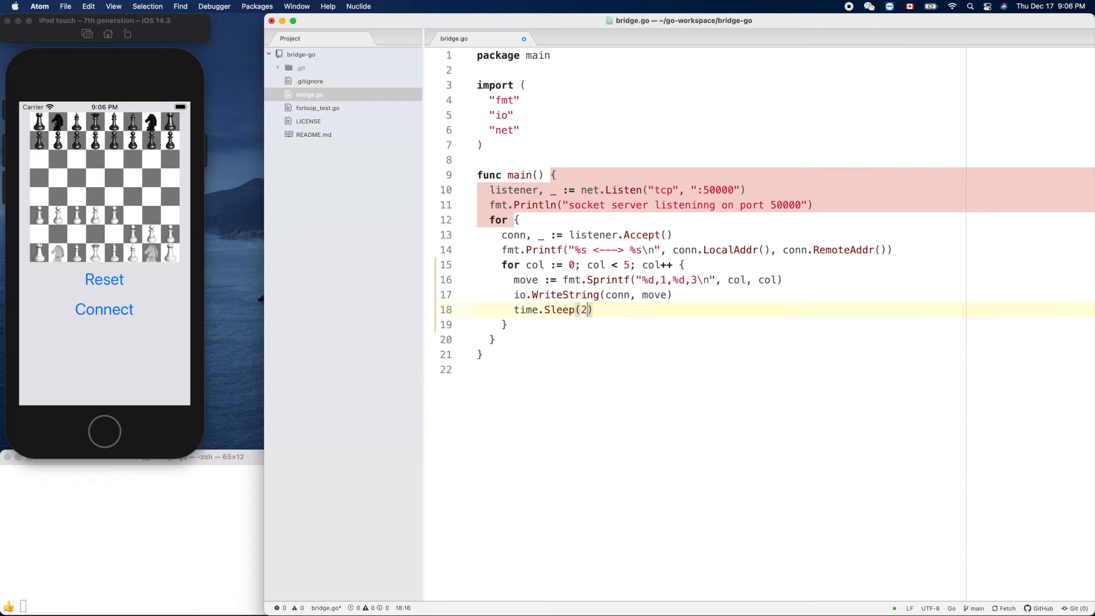
text(* time.)
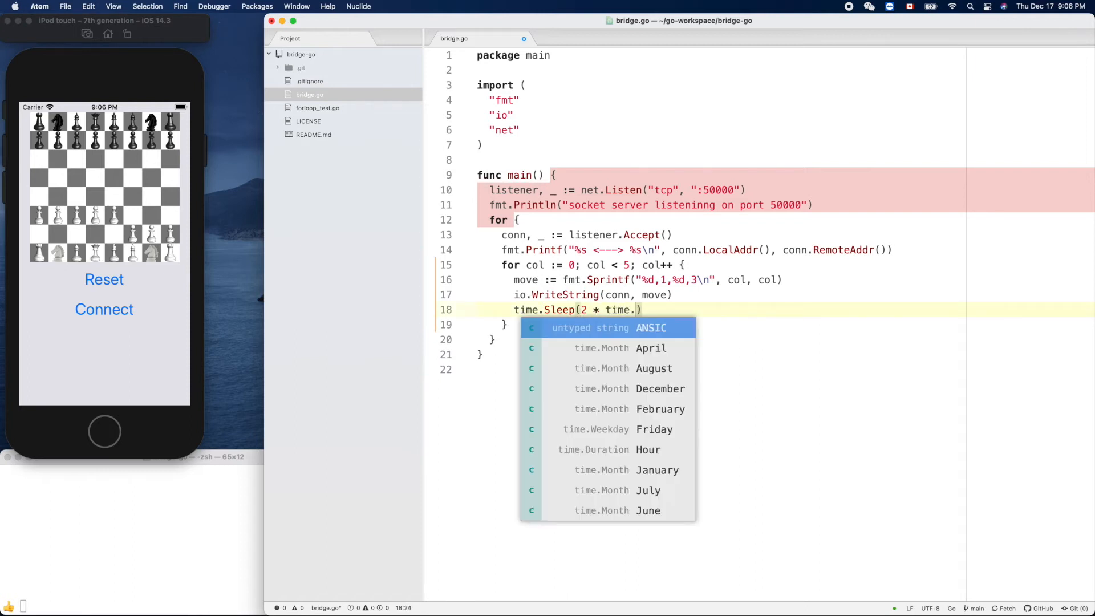
text(Second)
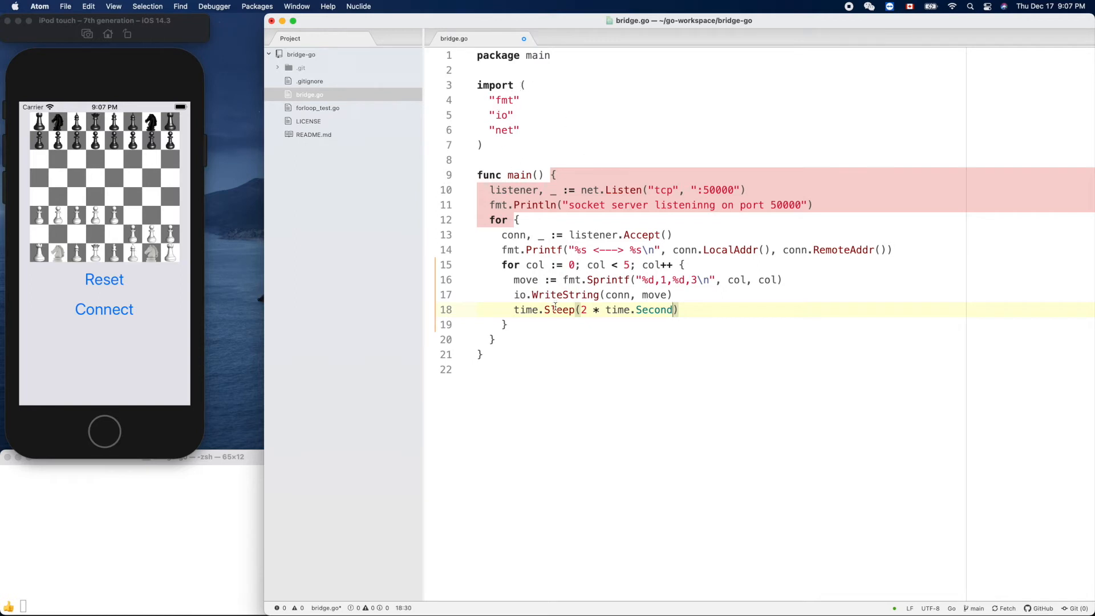
double_click(525, 309)
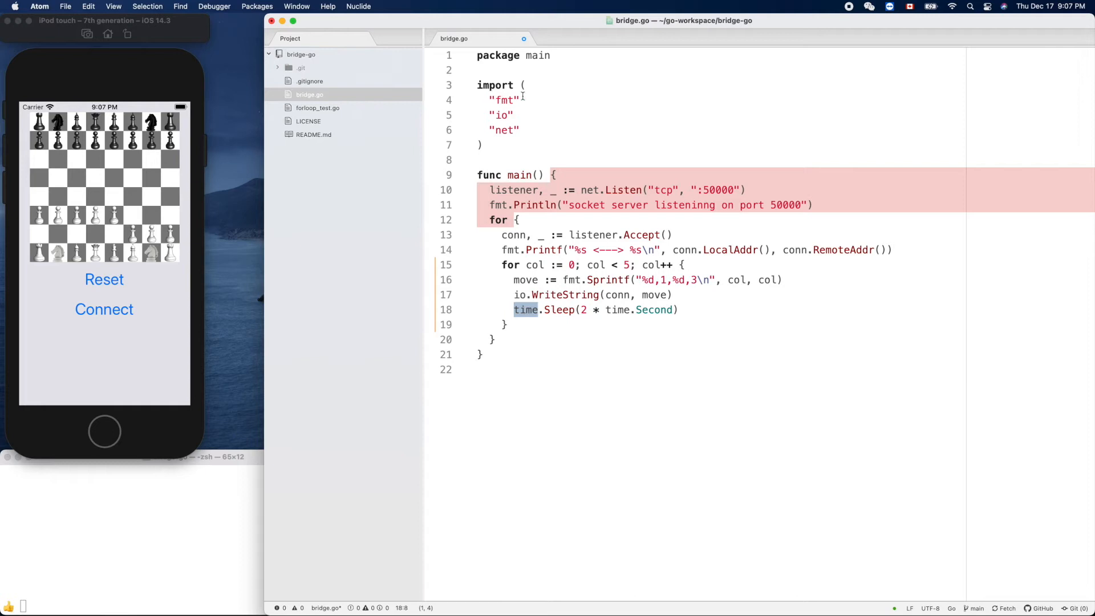
mouse_move(531, 109)
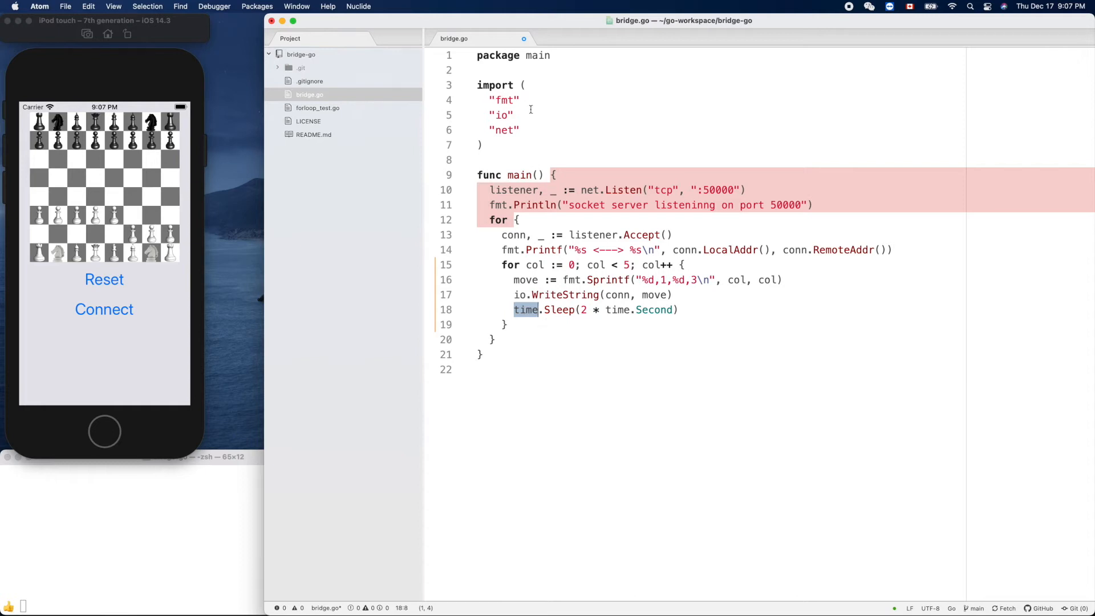
- Import "time", then run go run bridge.go so the server listens on port 50000
text("time")
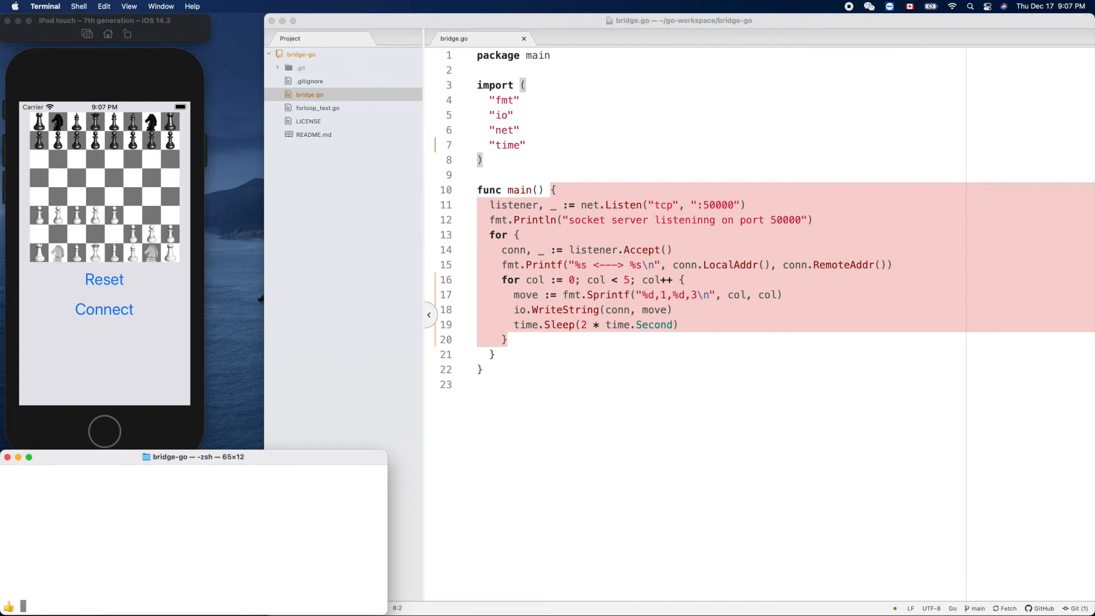
text(pwd)
text(go run)
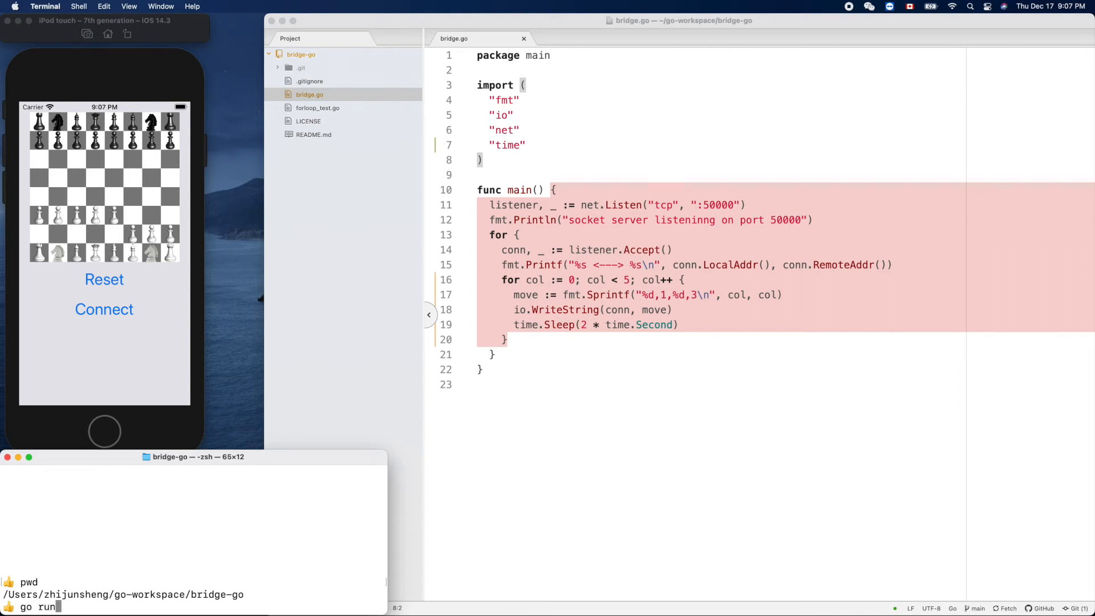
text(bridge.go)
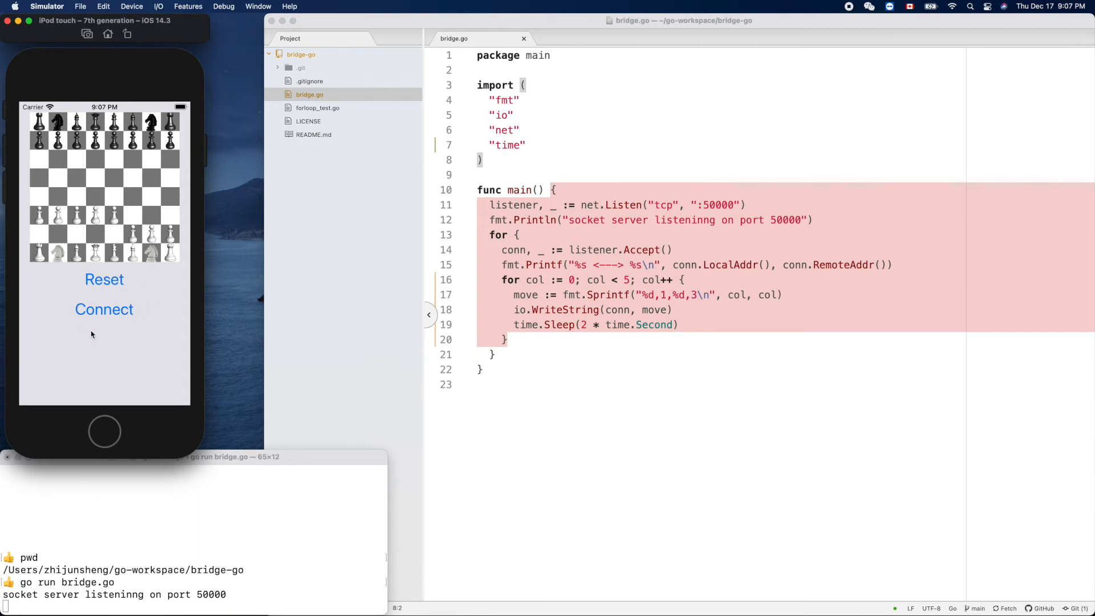
- Connect the Simulator chess app to 127.0.0.1 port 50000, after cancelling the first prompt
click(104, 309)
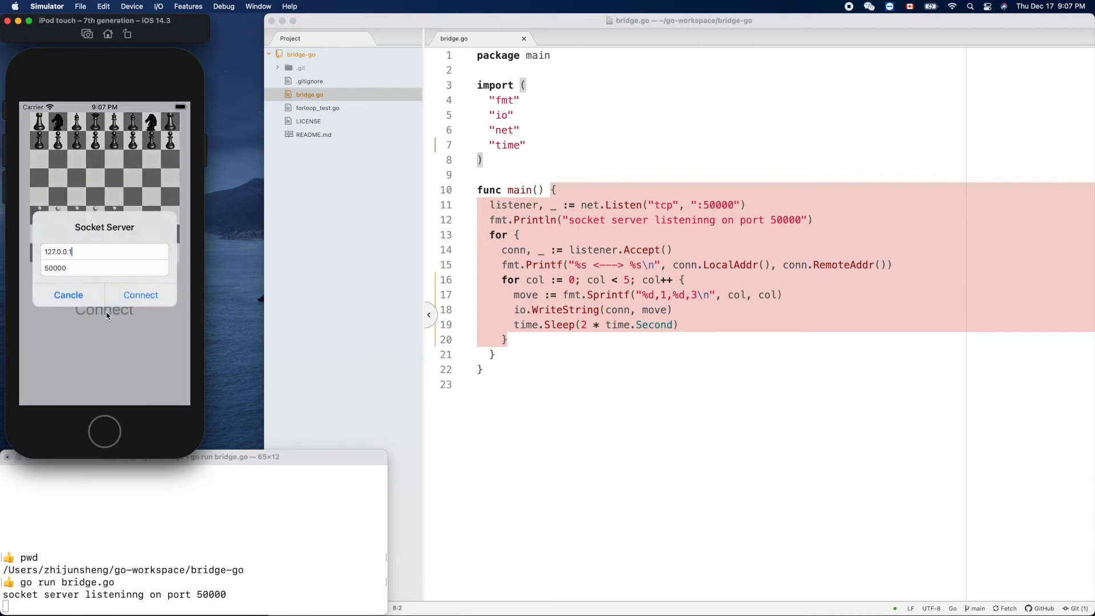
click(140, 294)
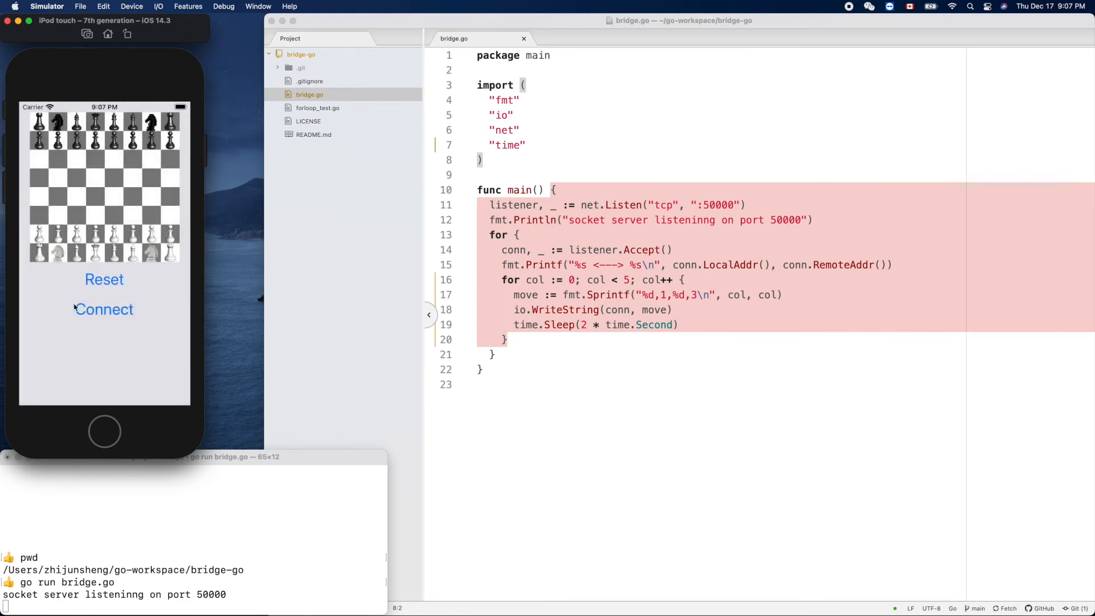
mouse_move(102, 329)
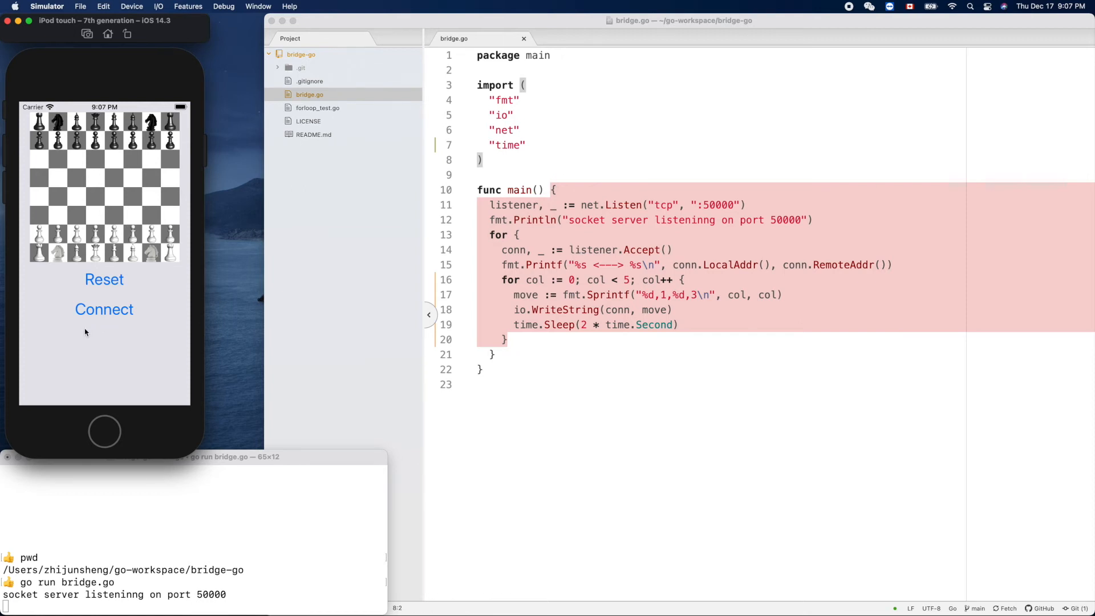
mouse_move(235, 557)
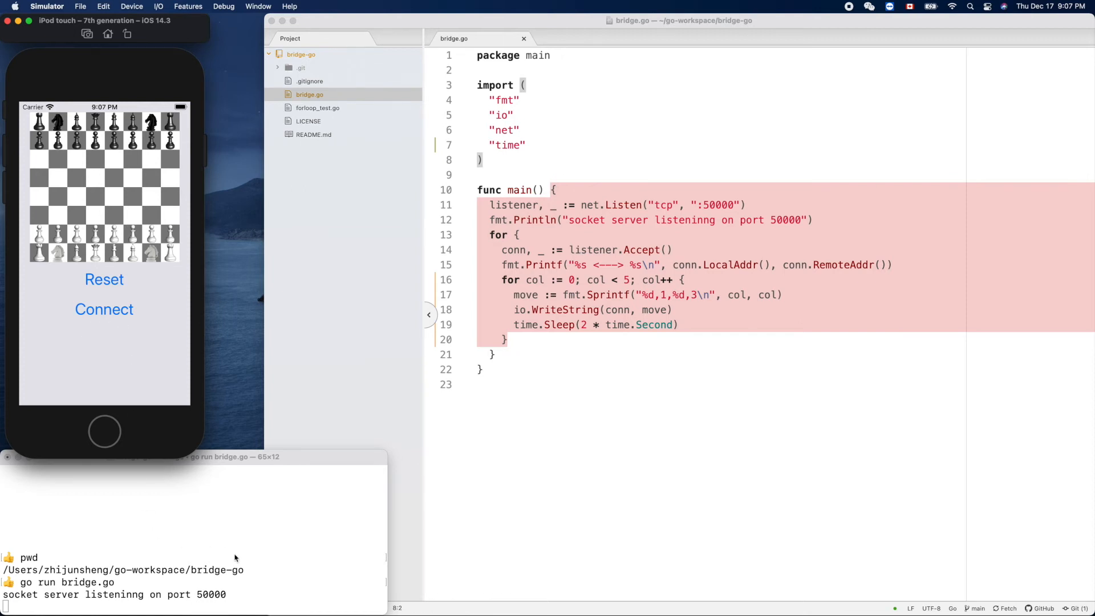
mouse_move(103, 358)
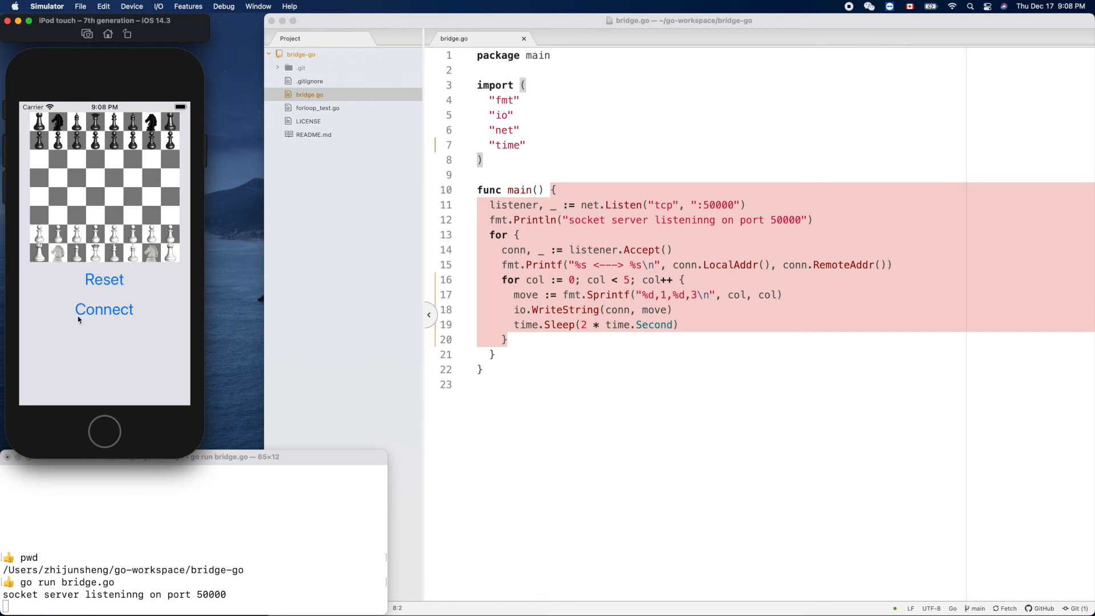
click(103, 309)
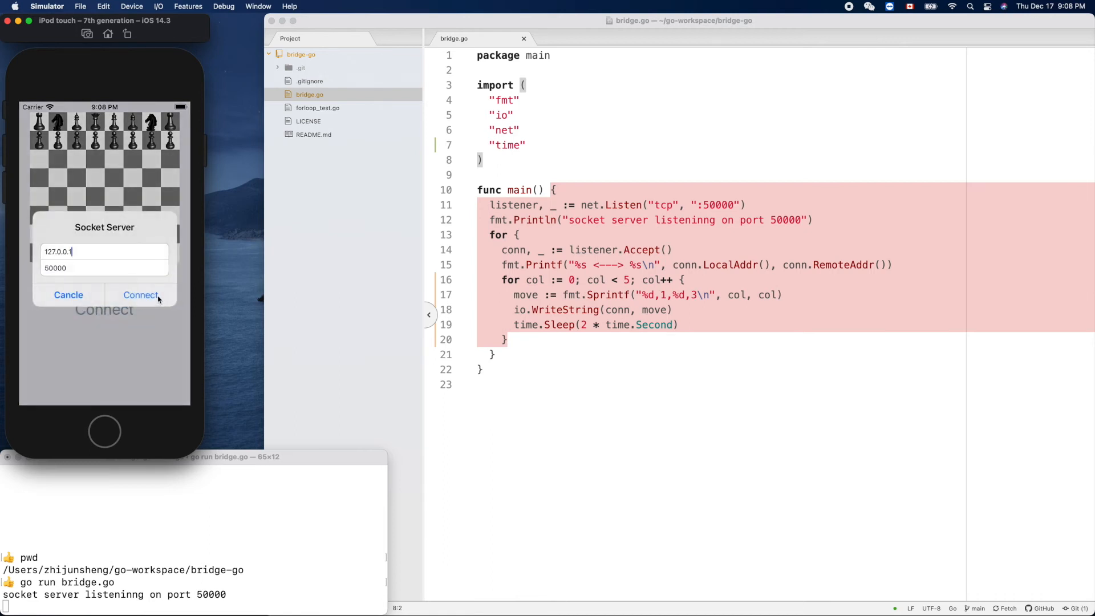
click(140, 295)
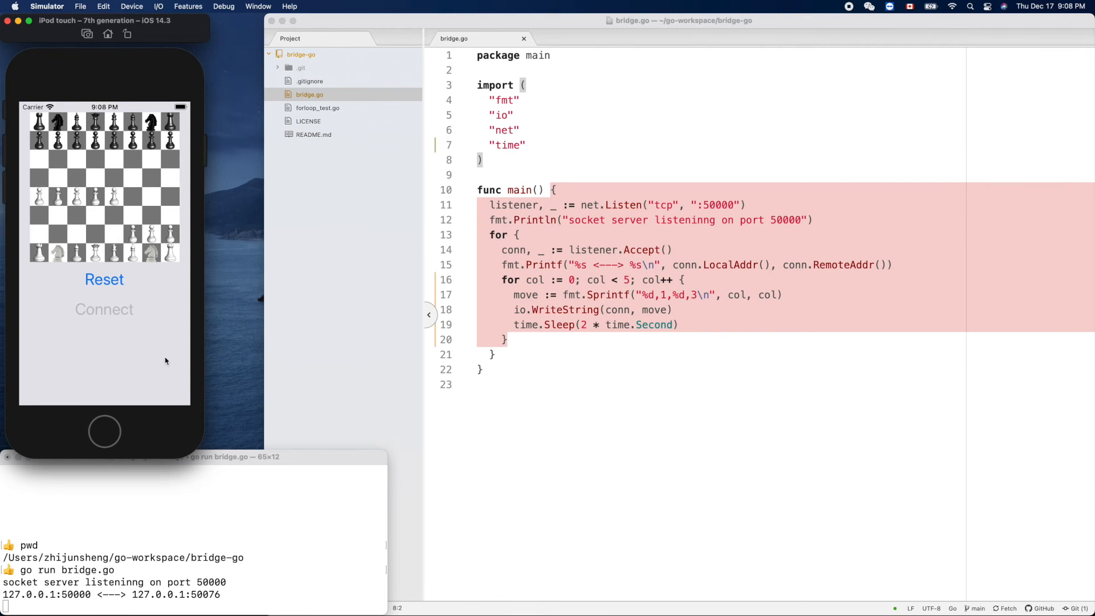
mouse_move(253, 531)
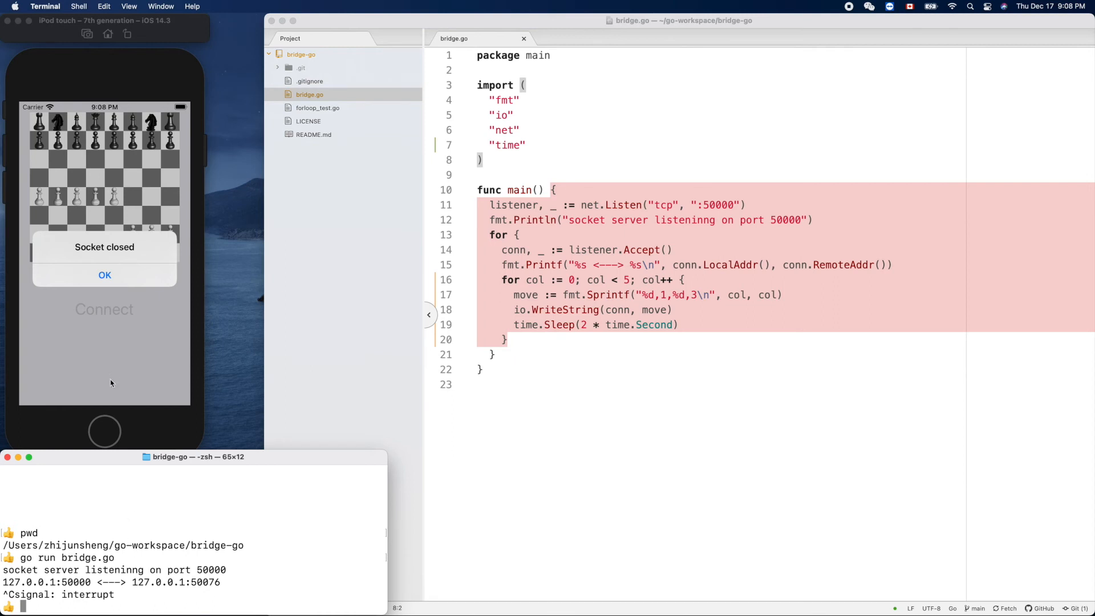
- Stop the server and start a git ci -a commit in vi
text(git)
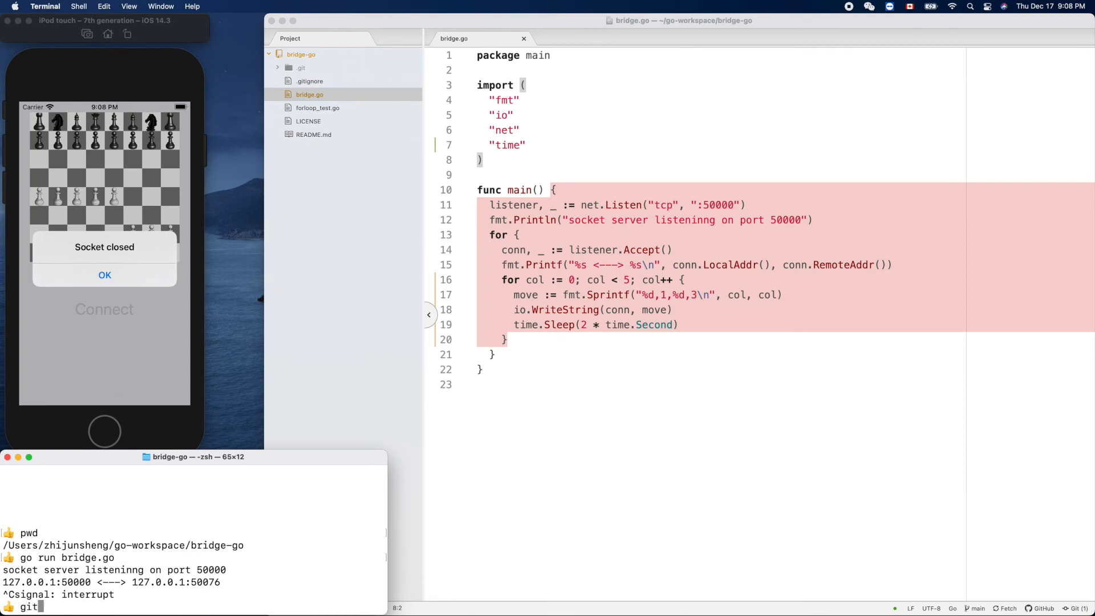
text(st)
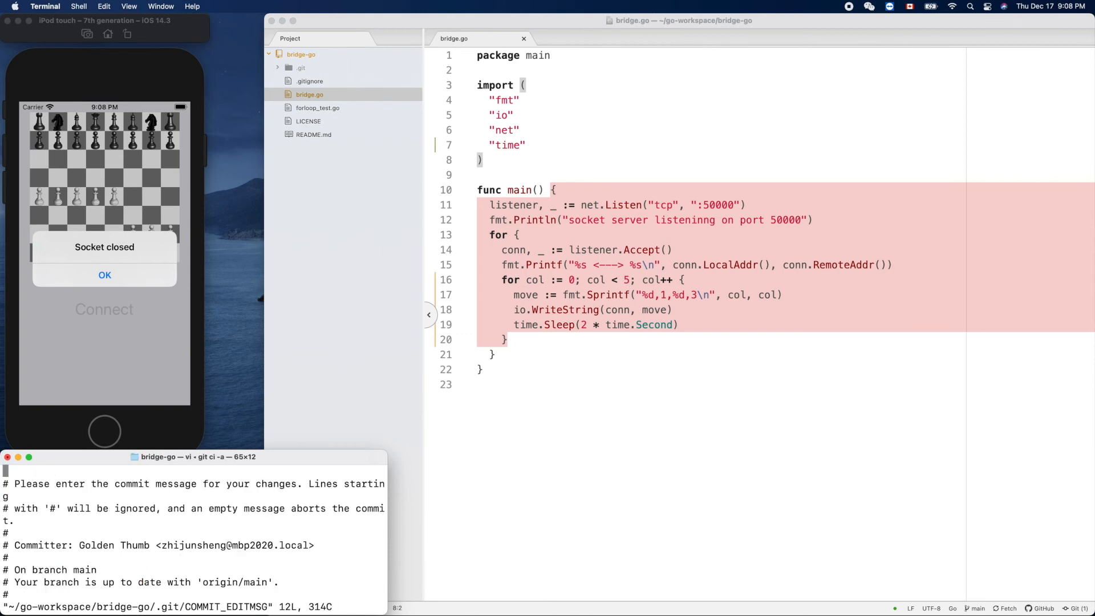
key(i)
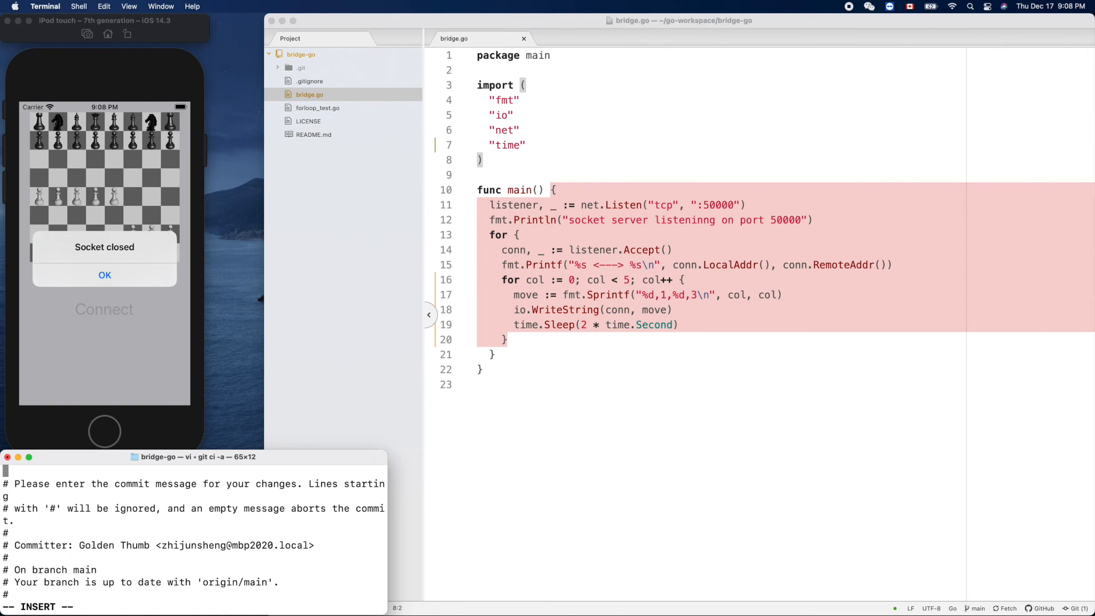
text(i)
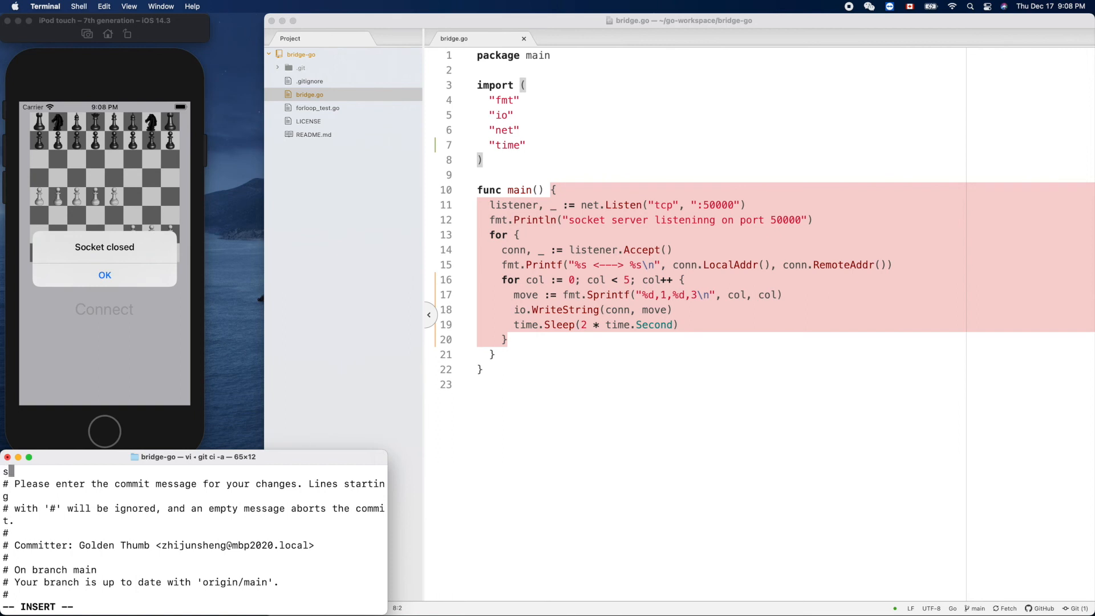
- Commit with the message about sending 5 moves every 2 seconds, then run git st
text(ending out 5 moves using)
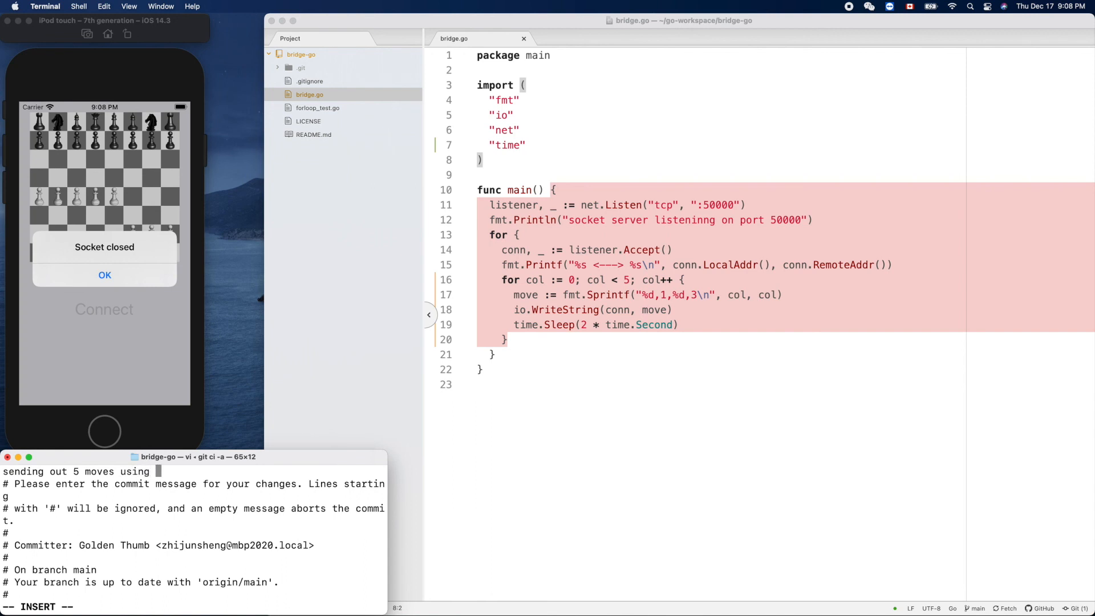
text(time.)
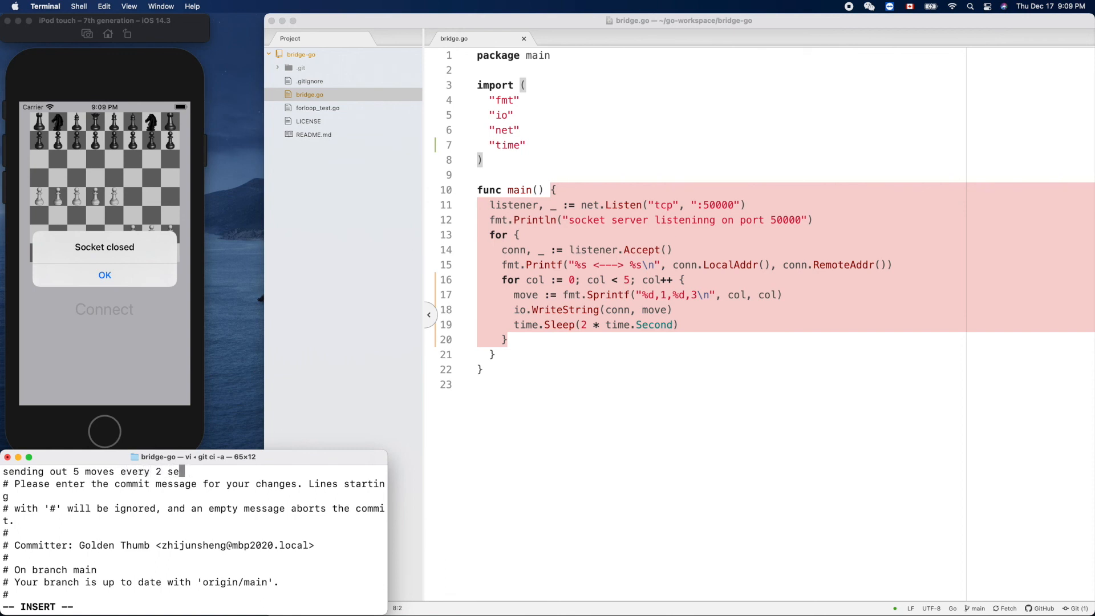
text(conds)
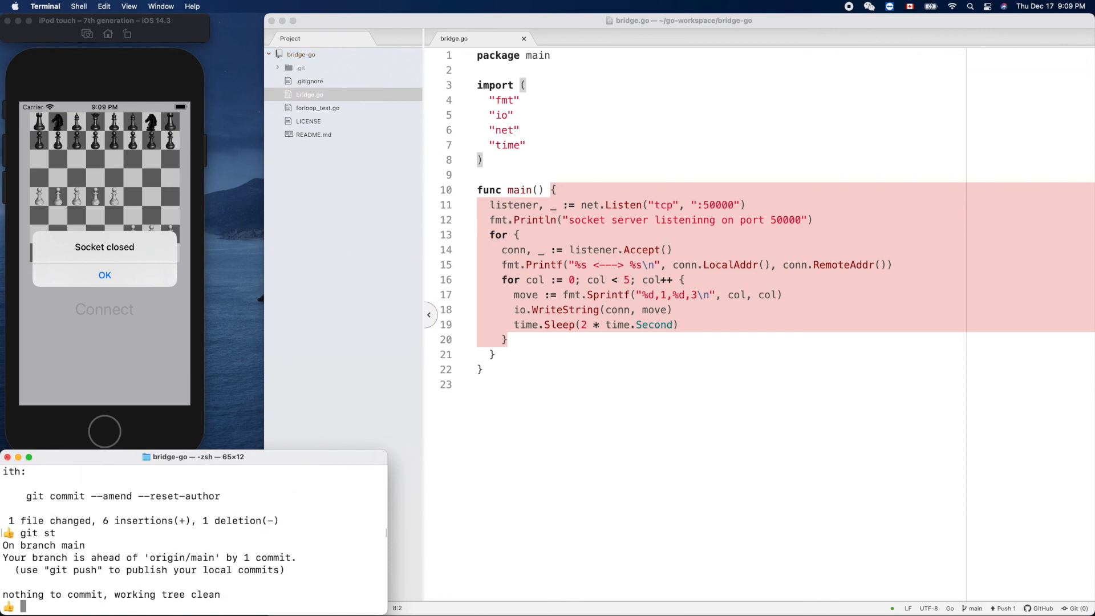
text(gi)
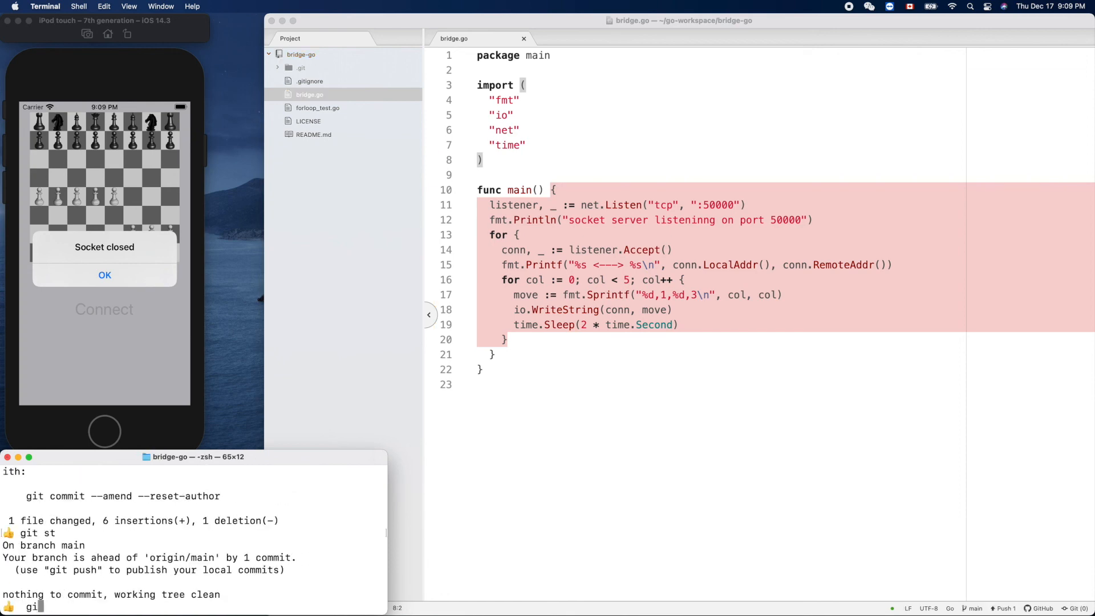